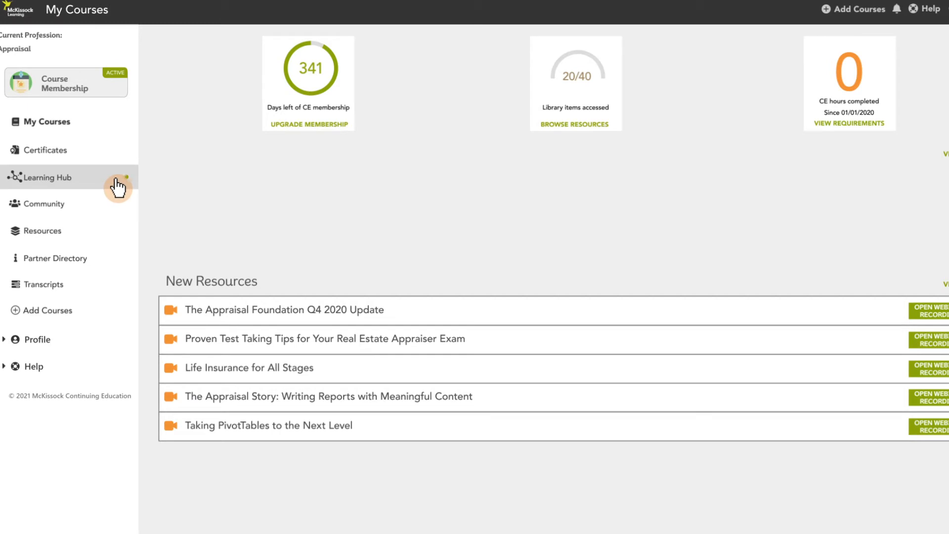
Step: Show the Learning Hub dashboard with recent activity, membership stats and new resources
left_click(47, 177)
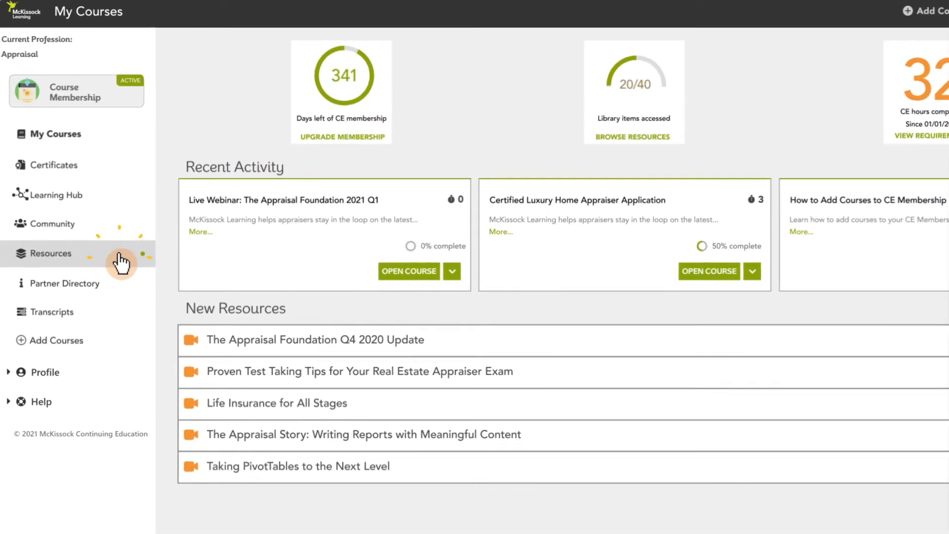
Step: Filter the Resources library to 'Appraisal' results lasting 5 to 30 minutes
left_click(54, 253)
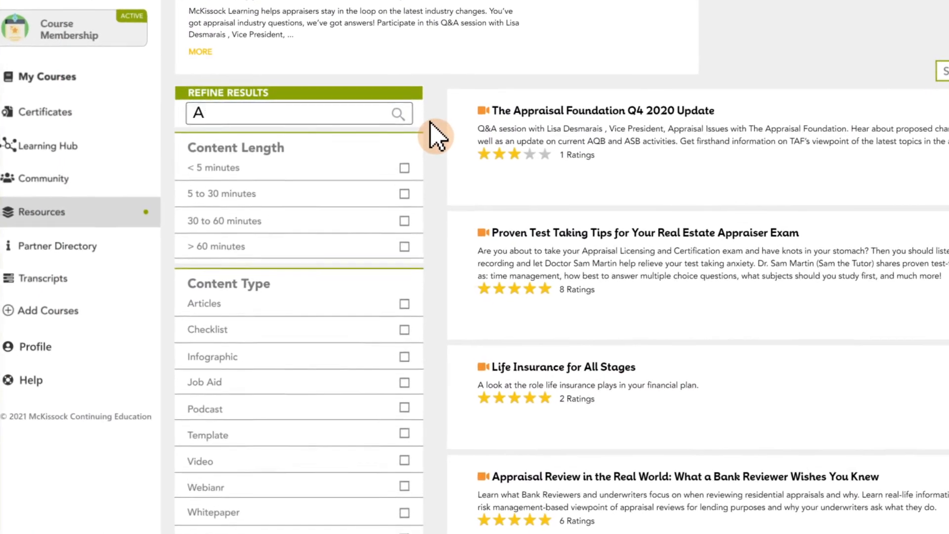
type("Appraisal")
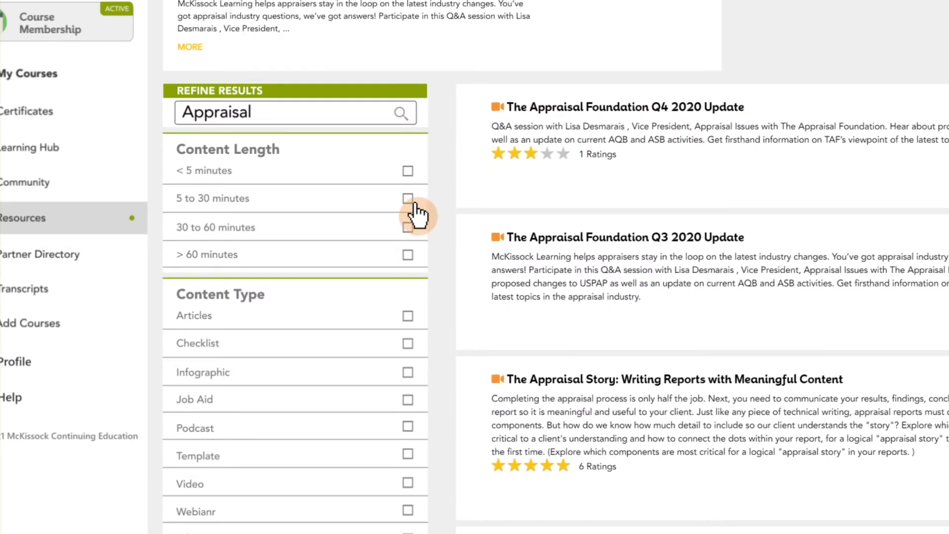
left_click(407, 198)
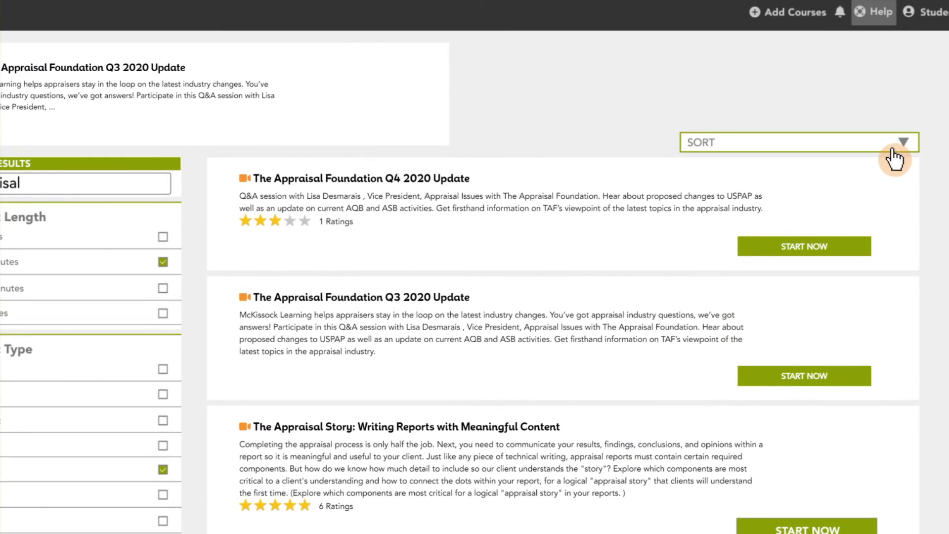
Step: Start The Appraisal Story: Writing Reports with Meaningful Content resource
left_click(898, 142)
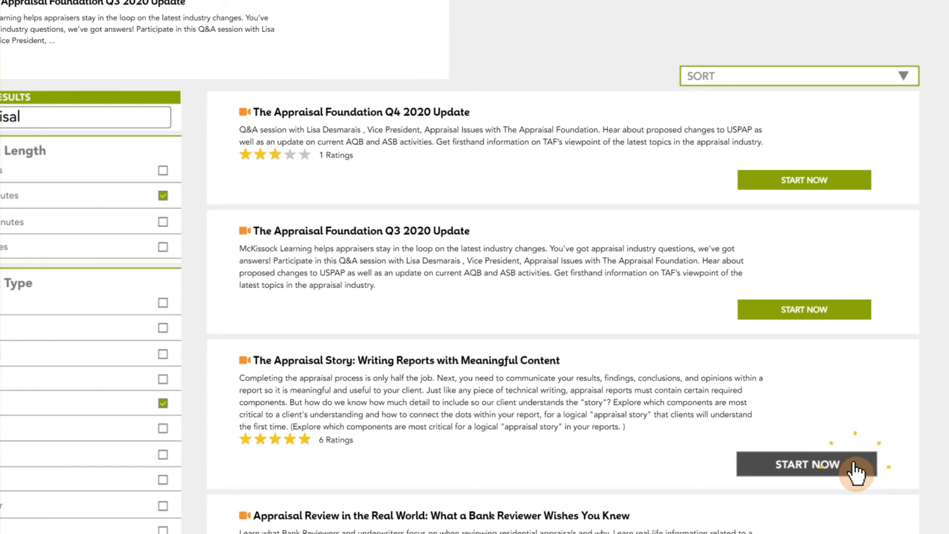
left_click(804, 464)
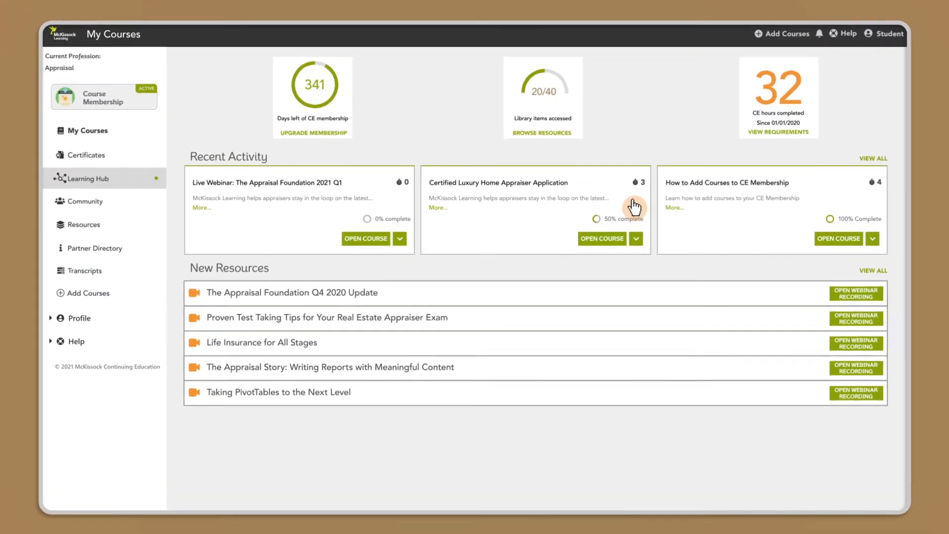